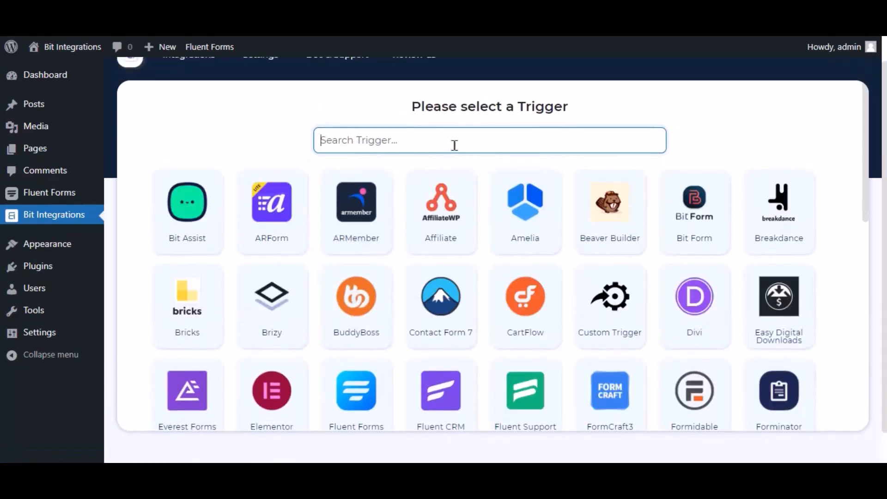
Select Fluent Forms as the trigger and choose the Contact Form Demo form.
{"action": "type", "text": "fluent fo"}
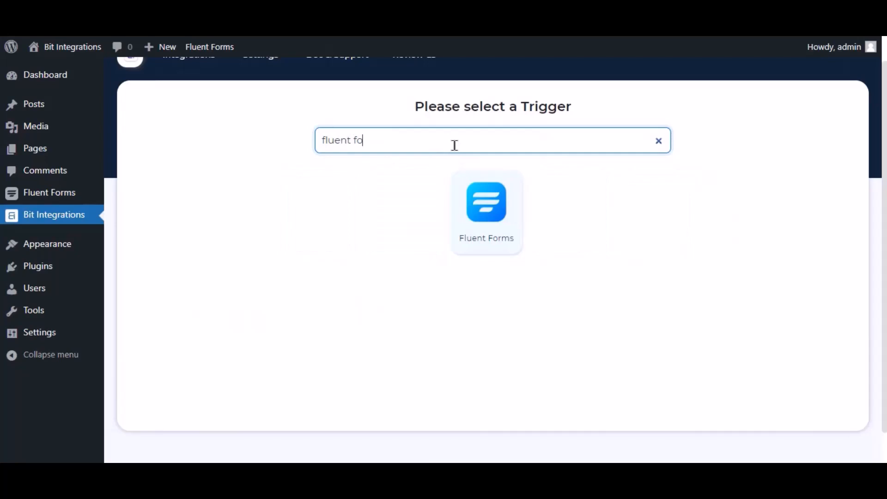
{"action": "left_click", "coordinate": [487, 203]}
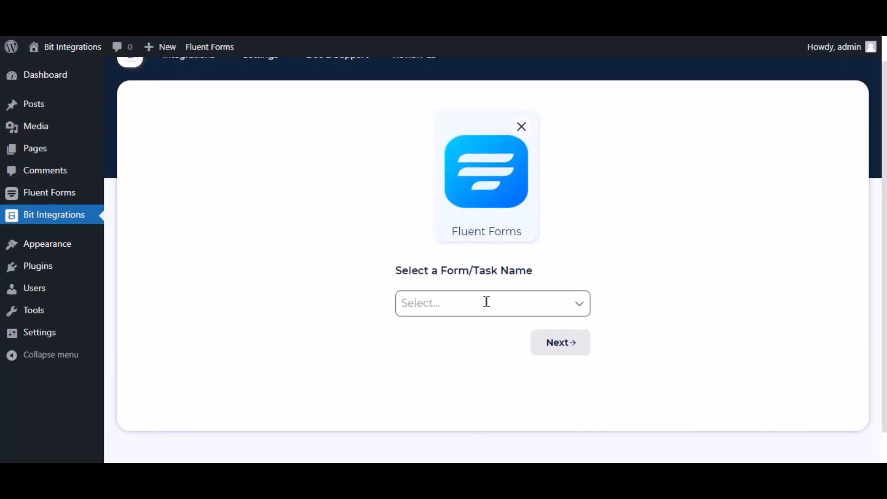
{"action": "left_click", "coordinate": [492, 303]}
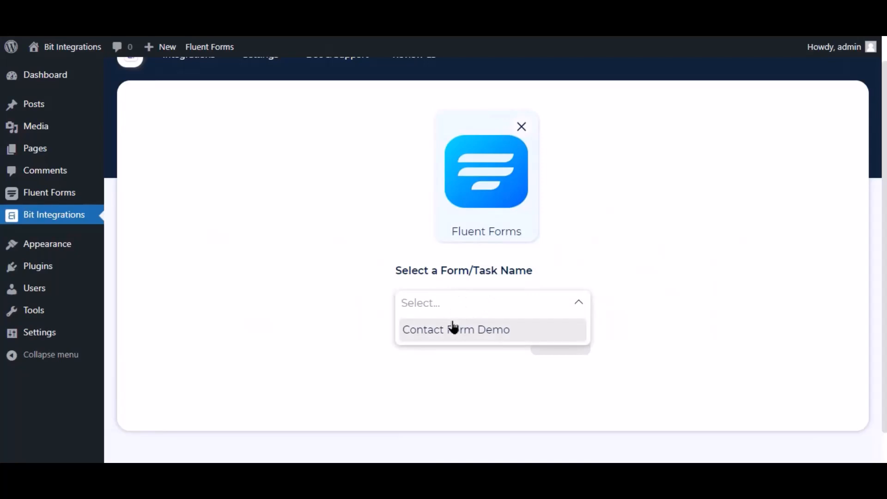
{"action": "left_click", "coordinate": [456, 329]}
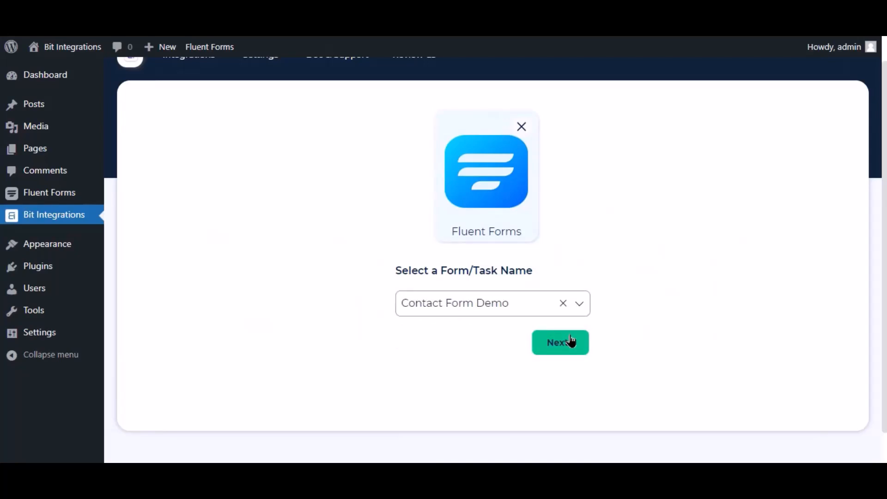
Pick AcademyLms as the action and connect the Academy Lms integration.
{"action": "left_click", "coordinate": [560, 342]}
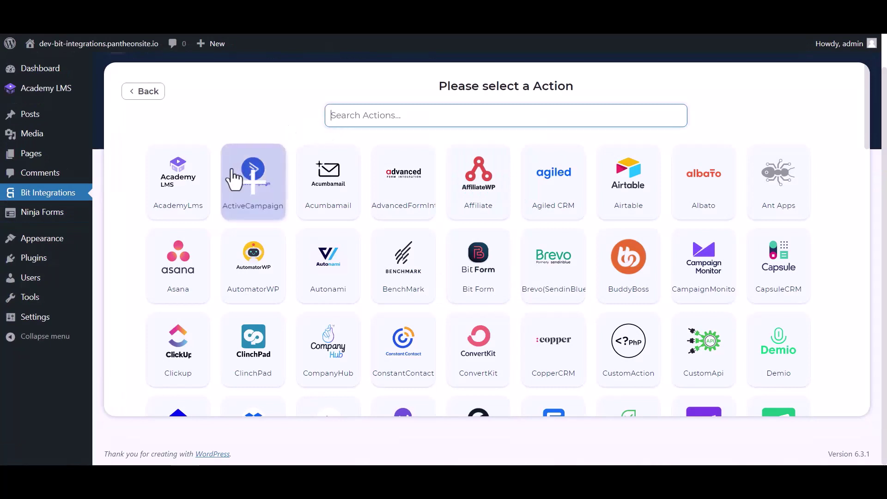
{"action": "left_click", "coordinate": [178, 172]}
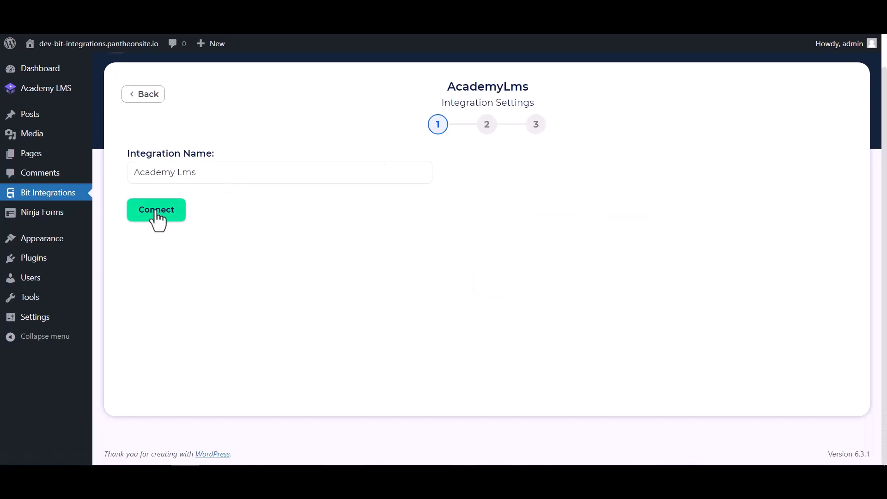
{"action": "left_click", "coordinate": [156, 209]}
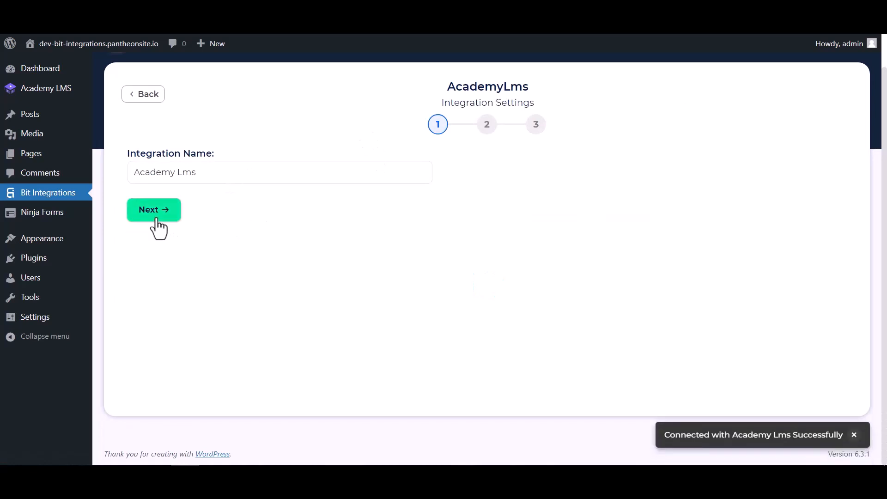
Set the action to 'Enroll the user in a course' for the Bit Integrations course, leaving Conditional Logics off.
{"action": "left_click", "coordinate": [154, 209]}
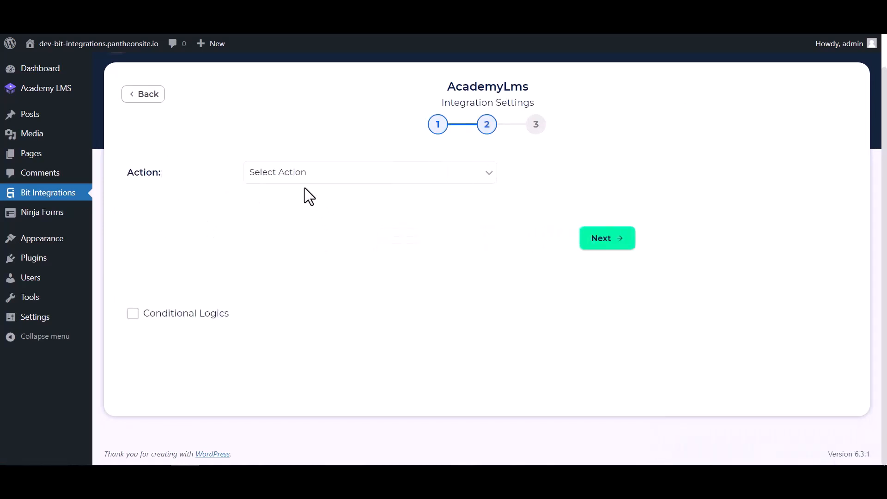
{"action": "left_click", "coordinate": [370, 172]}
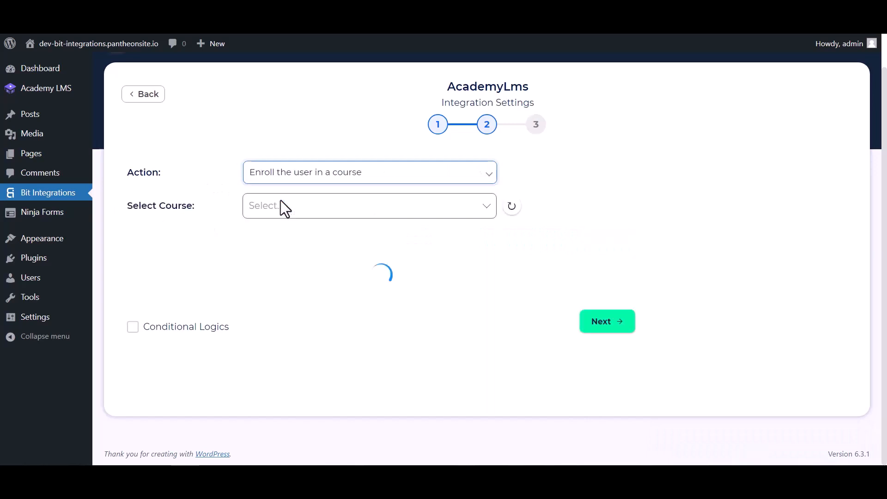
{"action": "left_click", "coordinate": [367, 206]}
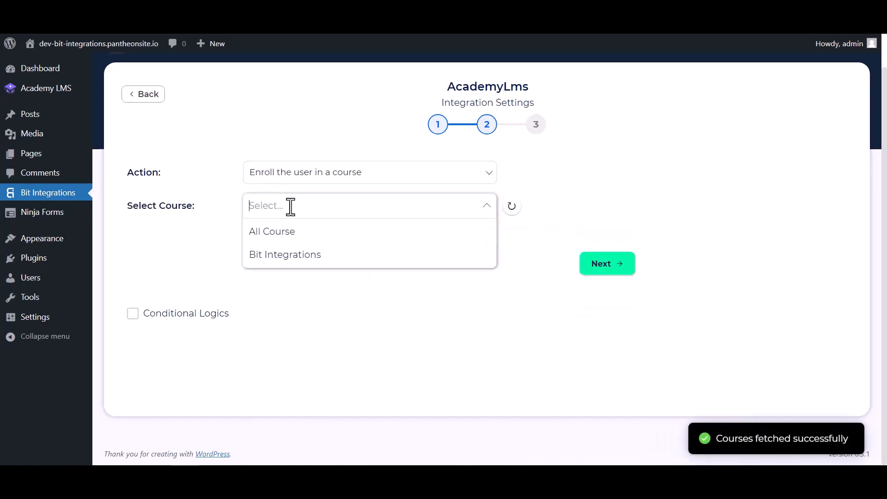
{"action": "left_click", "coordinate": [285, 255]}
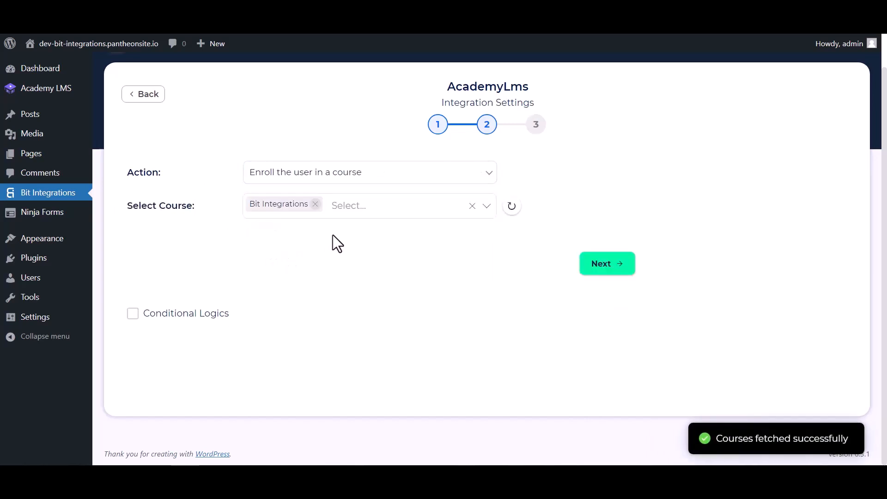
{"action": "left_click", "coordinate": [132, 313]}
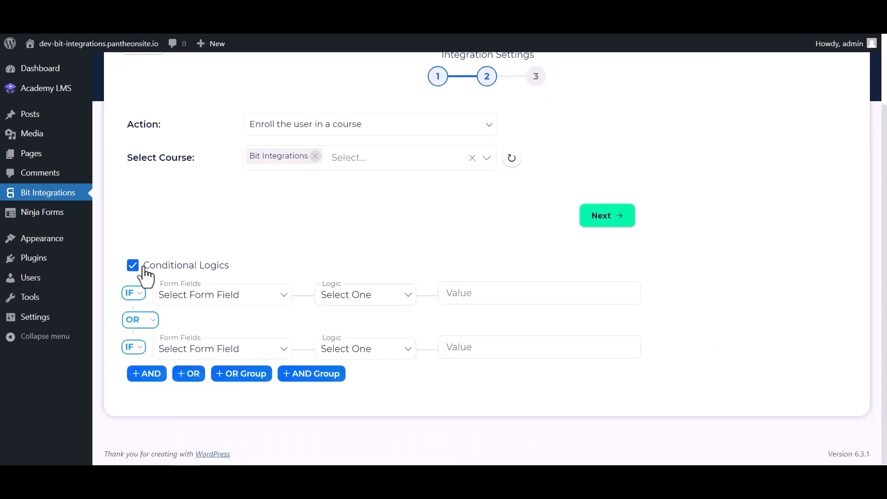
{"action": "left_click", "coordinate": [133, 265]}
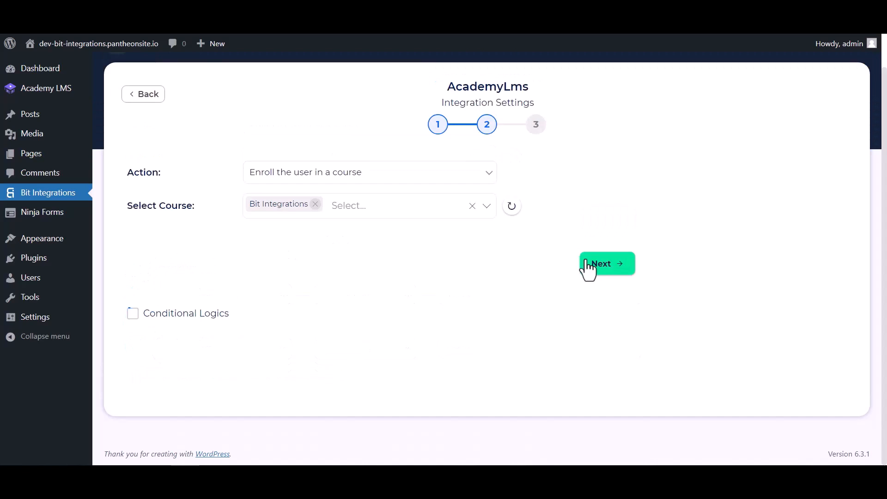
Advance to step 3 and Finish & Save the integration.
{"action": "left_click", "coordinate": [606, 263]}
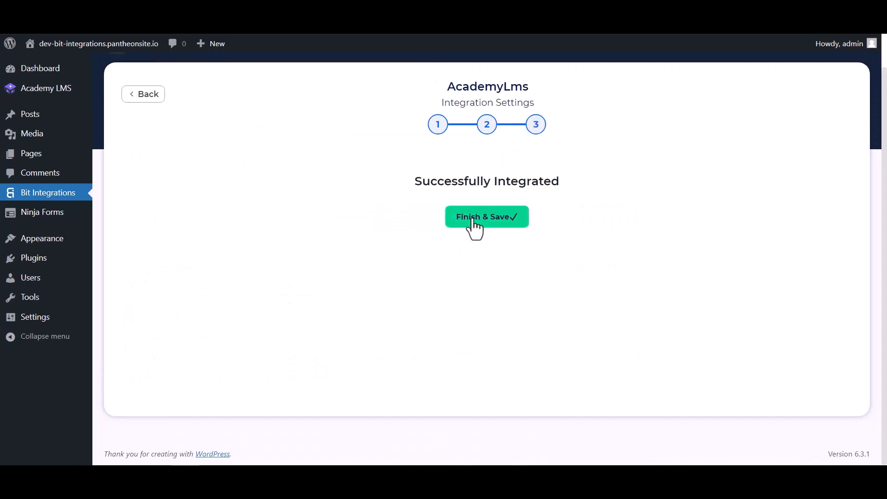
{"action": "left_click", "coordinate": [479, 216]}
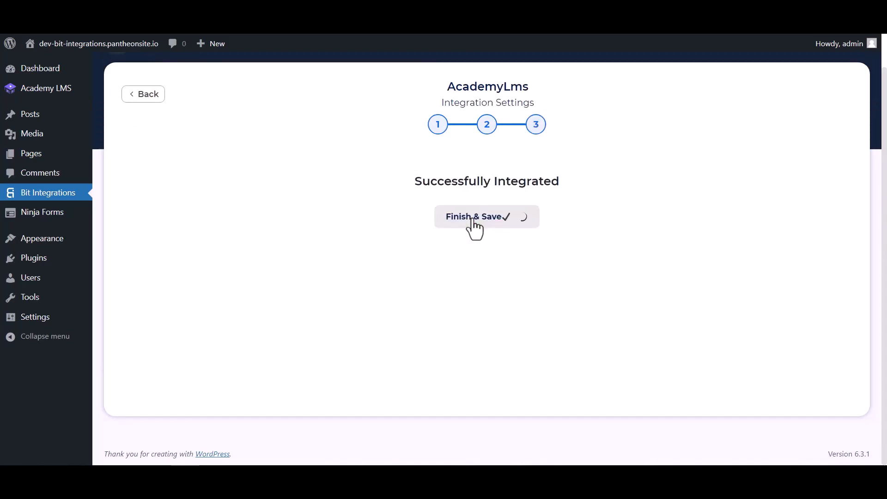
{"action": "left_click", "coordinate": [474, 217]}
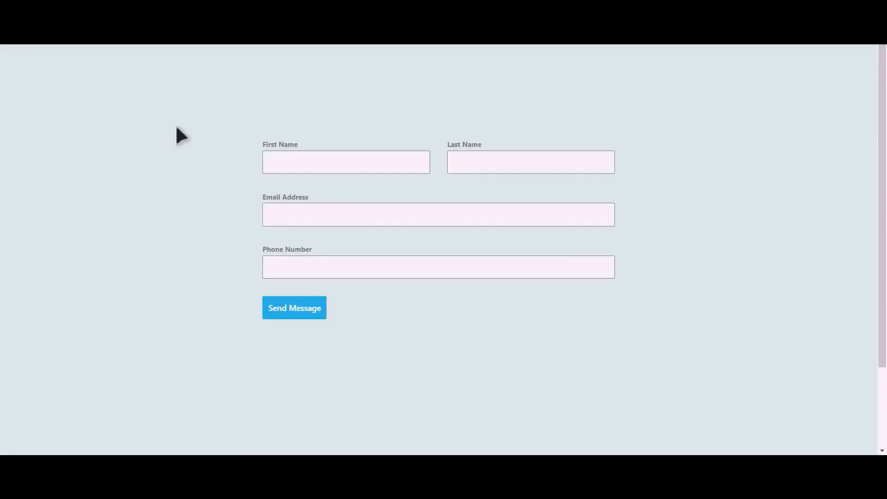
Fill the contact form with name Bit In, a support email and phone 444555666, and send it.
{"action": "left_click", "coordinate": [360, 162]}
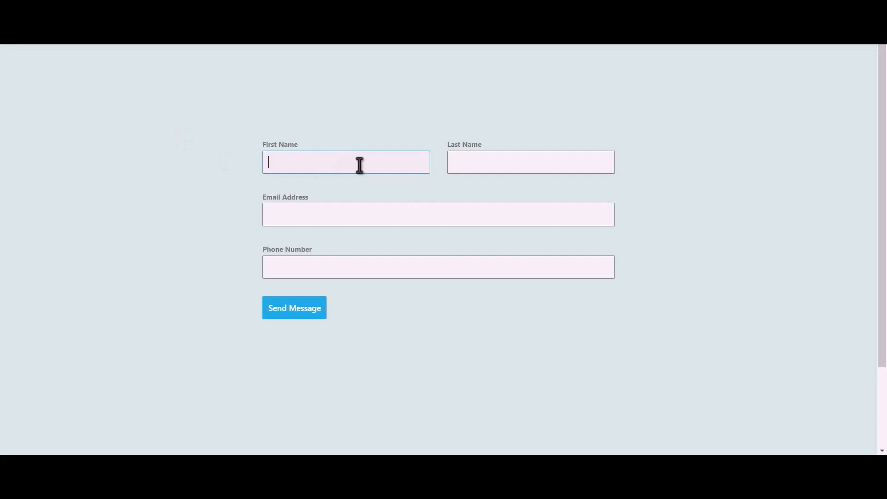
{"action": "type", "text": "Bit"}
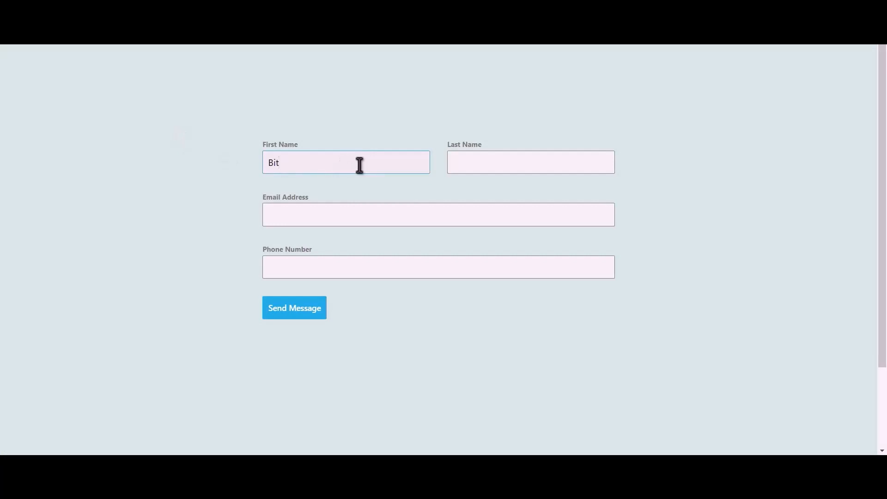
{"action": "type", "text": "Integration"}
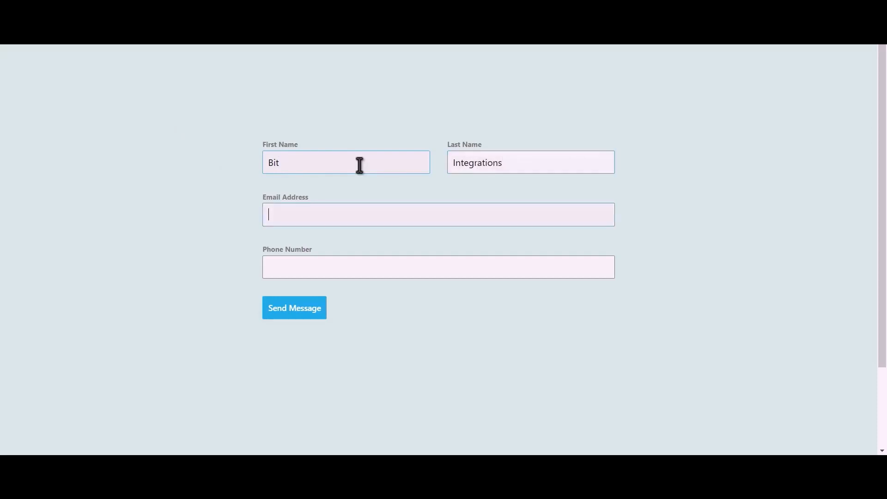
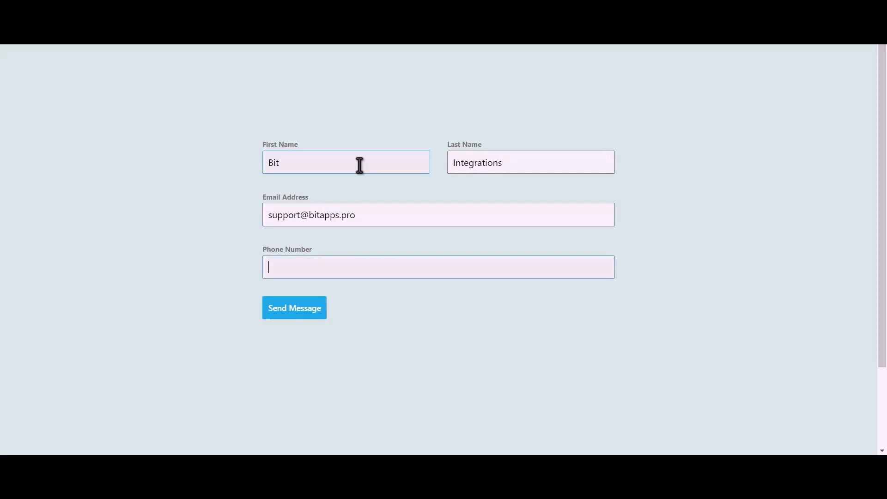
{"action": "type", "text": "444555"}
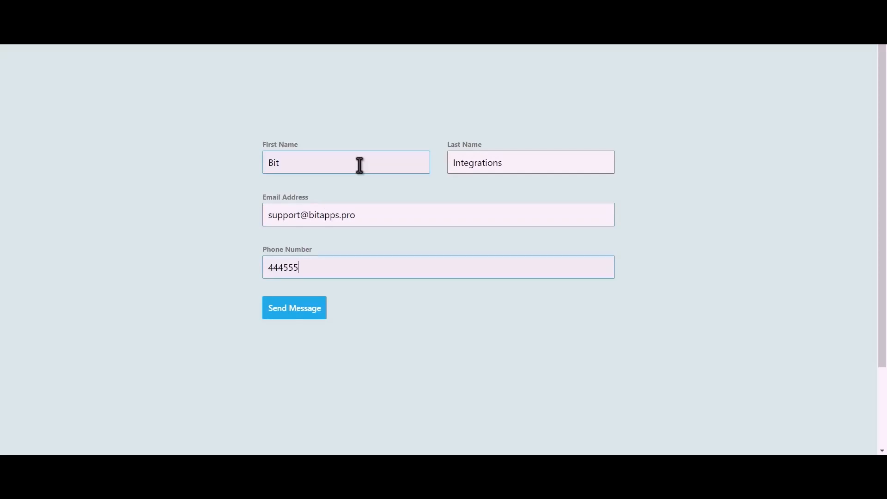
{"action": "type", "text": "666"}
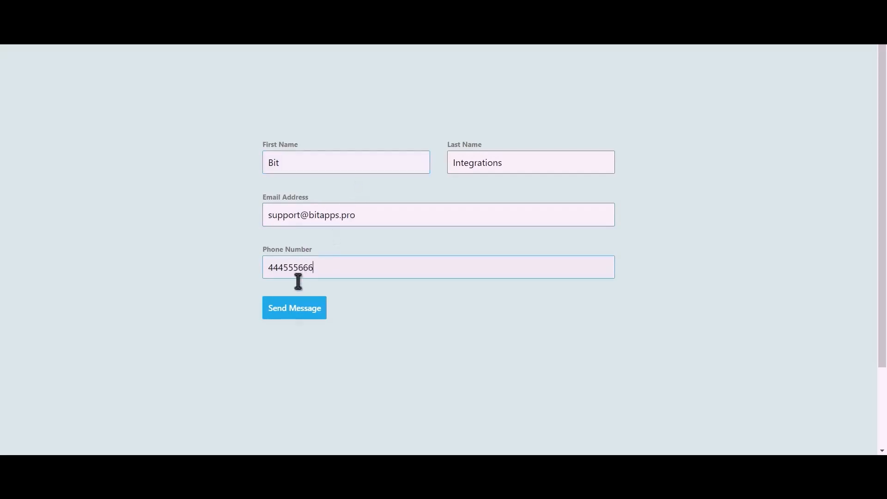
{"action": "left_click", "coordinate": [293, 308]}
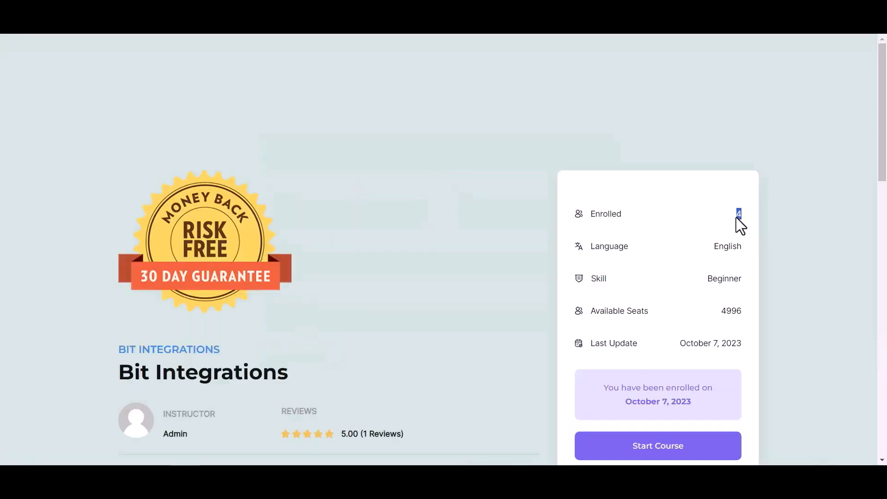
Scroll the Bit Integrations course page to the Enrolled count of 4 and the enrolment notice.
{"action": "scroll", "scroll_direction": "down", "scroll_amount": 3}
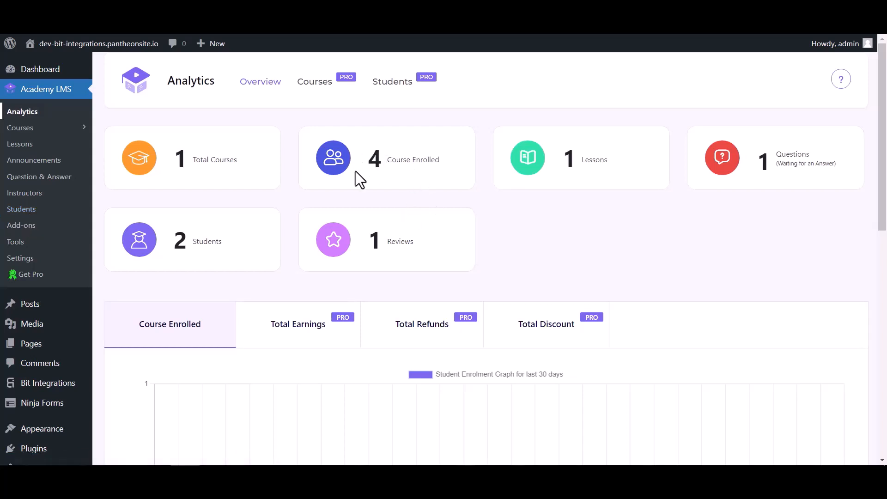
{"action": "mouse_move", "coordinate": [134, 159]}
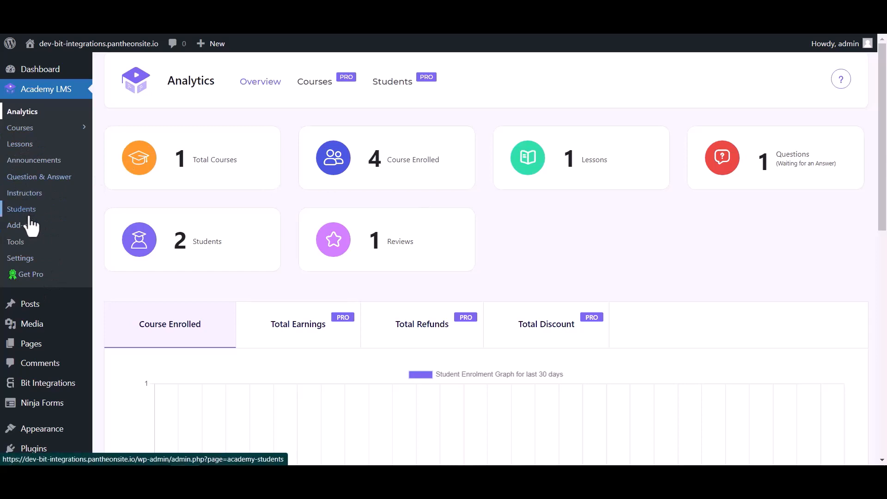
{"action": "left_click", "coordinate": [22, 209]}
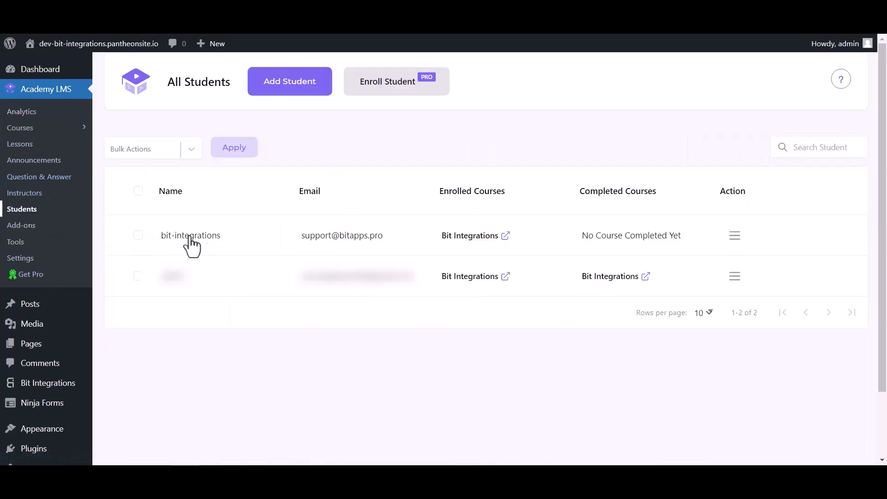
{"action": "mouse_move", "coordinate": [360, 235]}
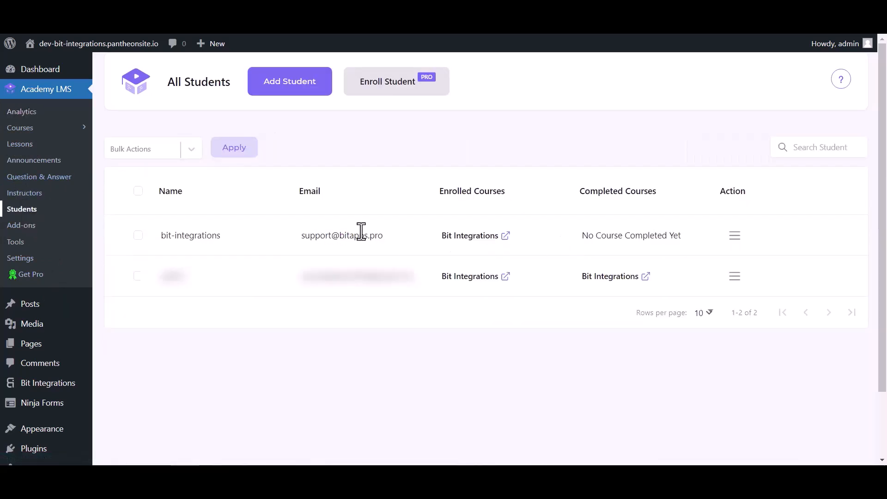